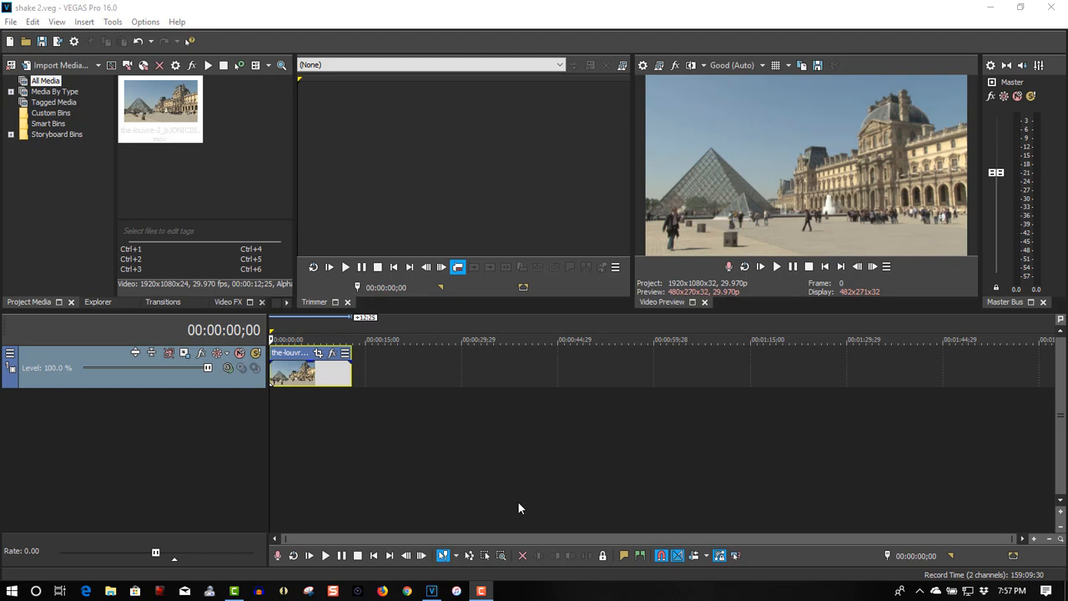
{"action": "mouse_move", "coordinate": [756, 284]}
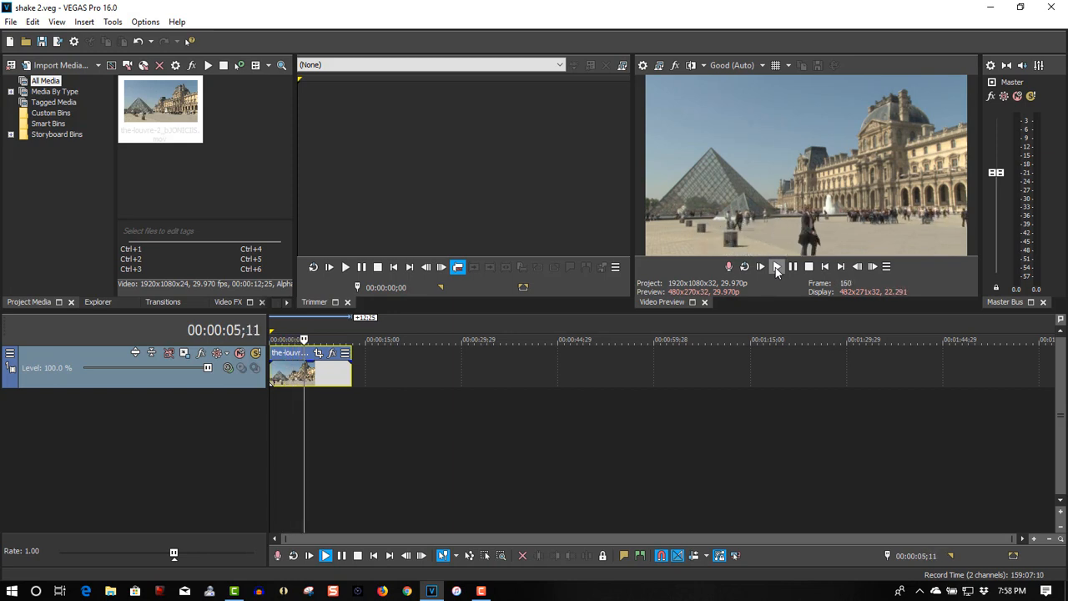
Step: Stop playback at the start and bring up Event Pan/Crop for the Louvre clip
{"action": "left_click", "coordinate": [775, 265]}
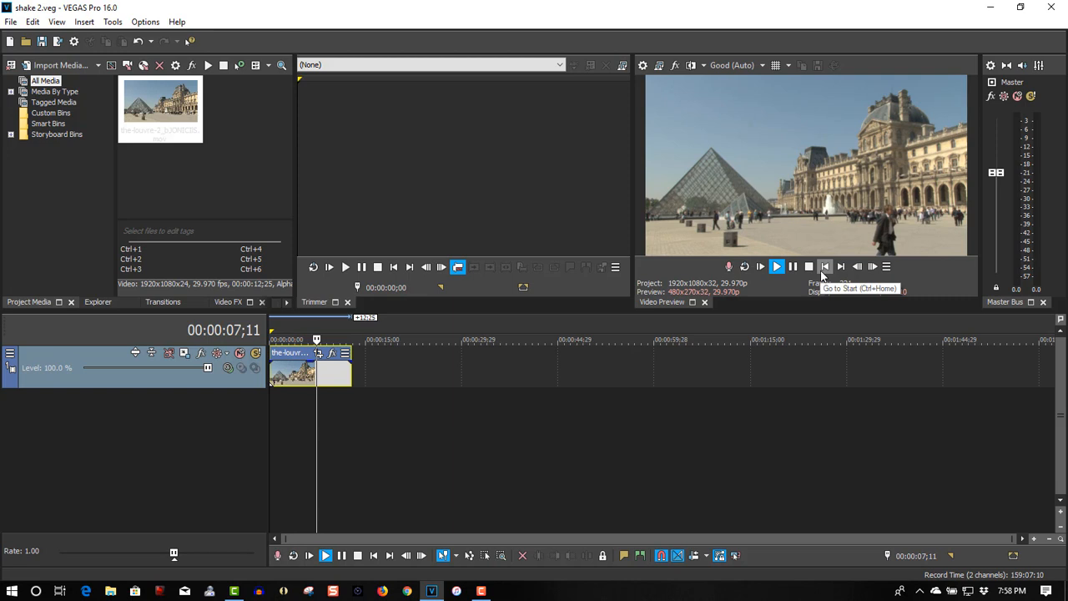
{"action": "left_click", "coordinate": [825, 267]}
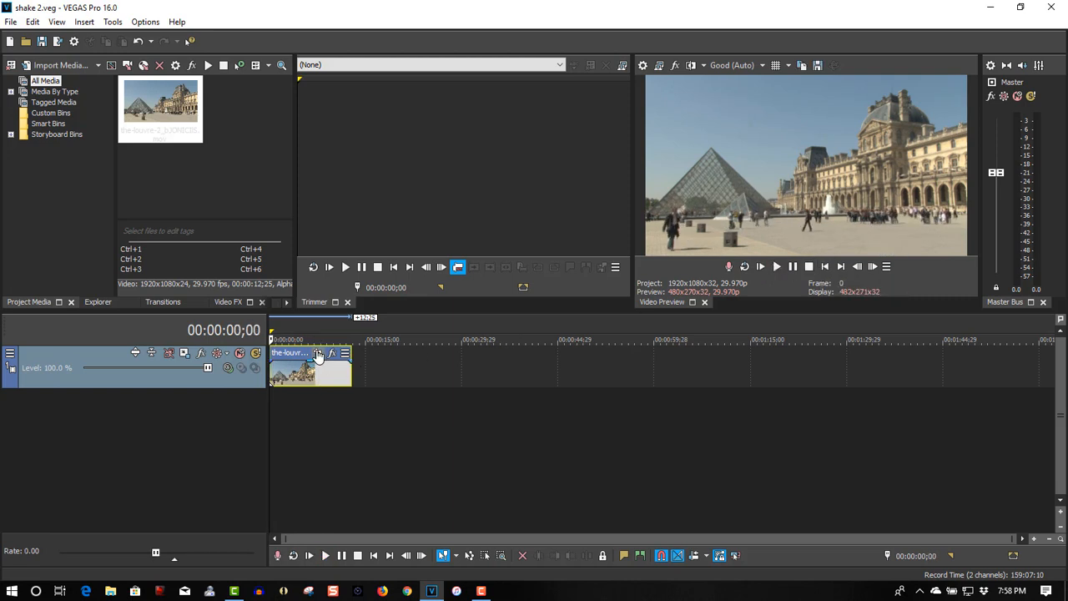
{"action": "left_click", "coordinate": [334, 352]}
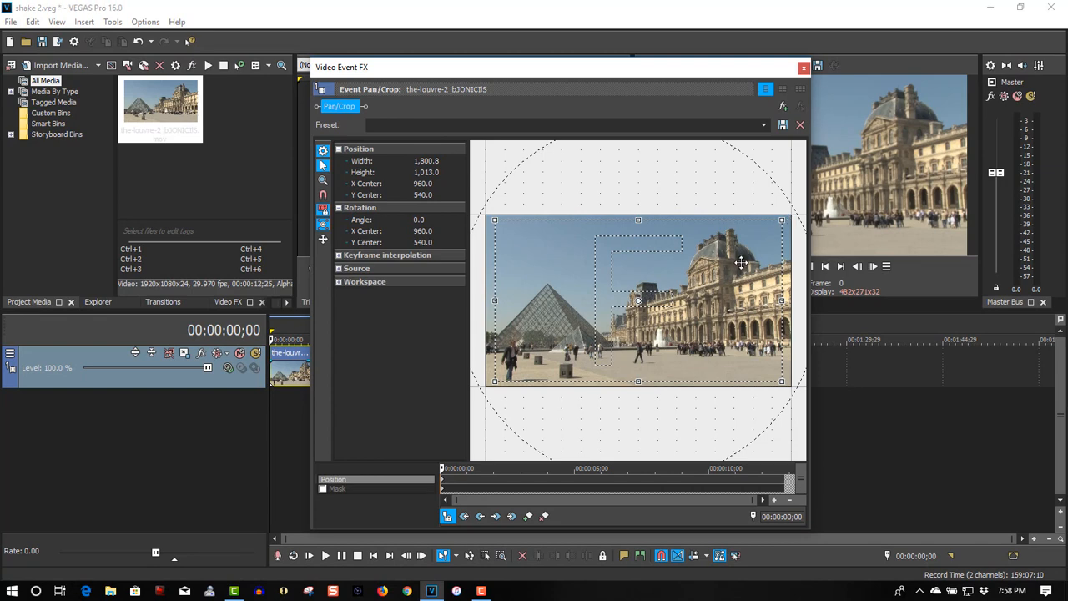
{"action": "mouse_move", "coordinate": [551, 329]}
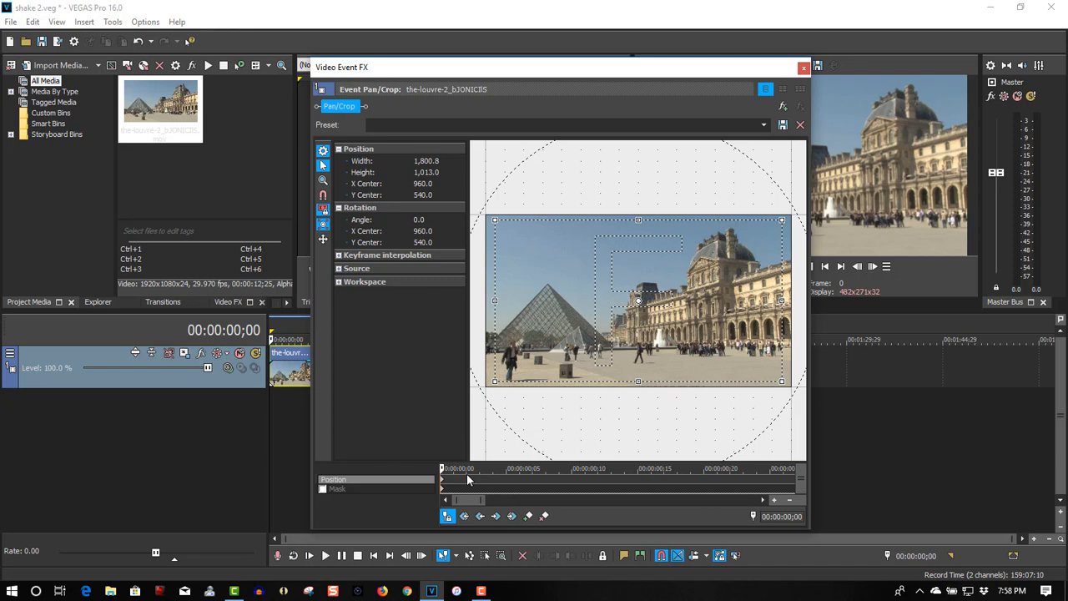
{"action": "mouse_move", "coordinate": [535, 344]}
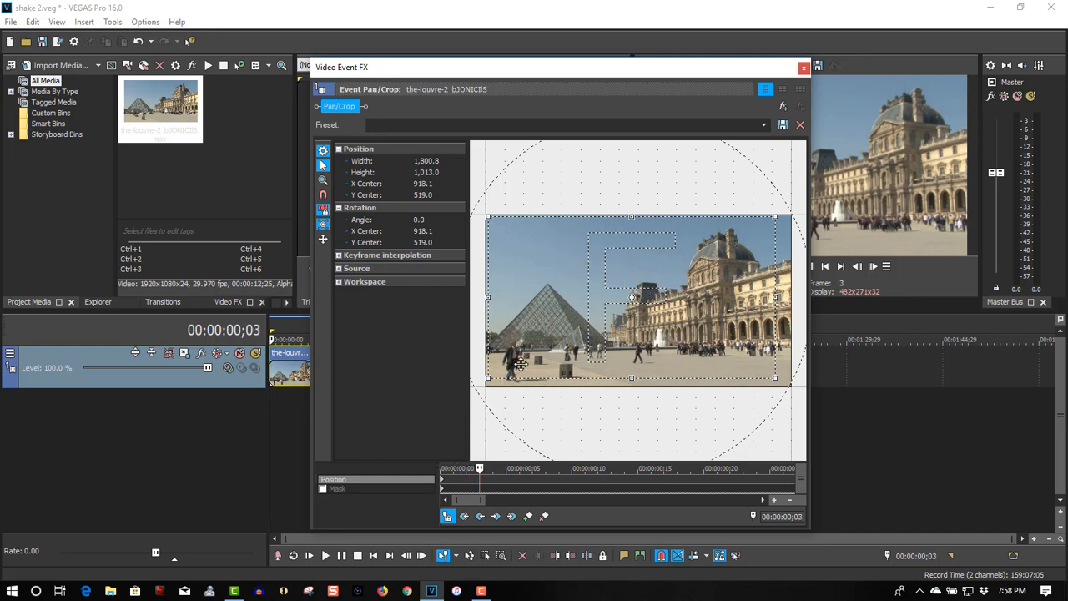
Step: Jitter the crop frame off-centre at frames 3, 15 and 18 to create shake keyframes
{"action": "left_click_drag", "start_coordinate": [521, 364], "coordinate": [537, 343]}
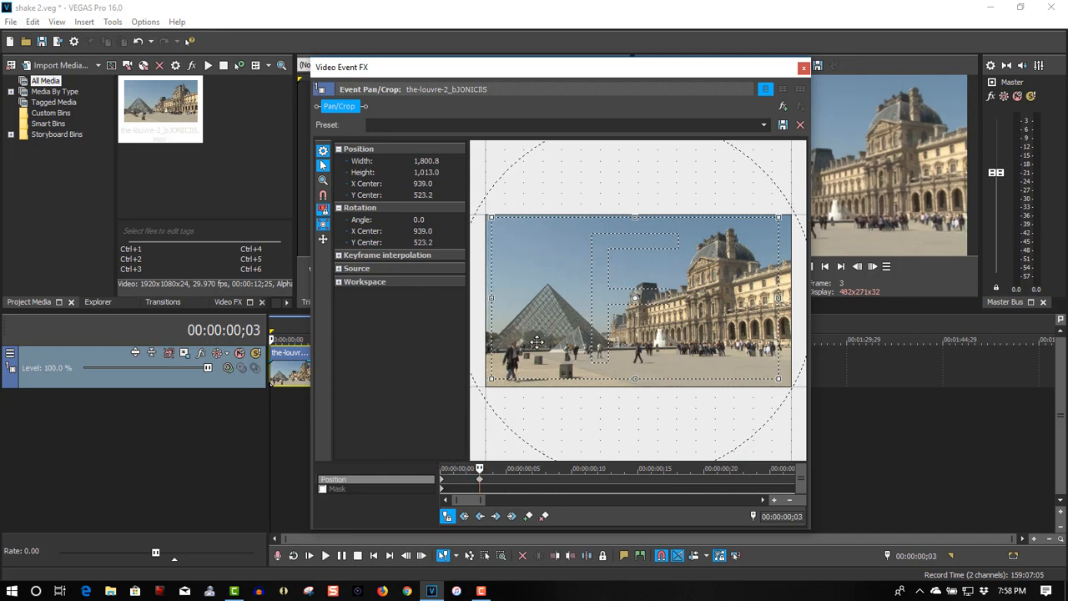
{"action": "left_click_drag", "start_coordinate": [537, 342], "coordinate": [545, 344]}
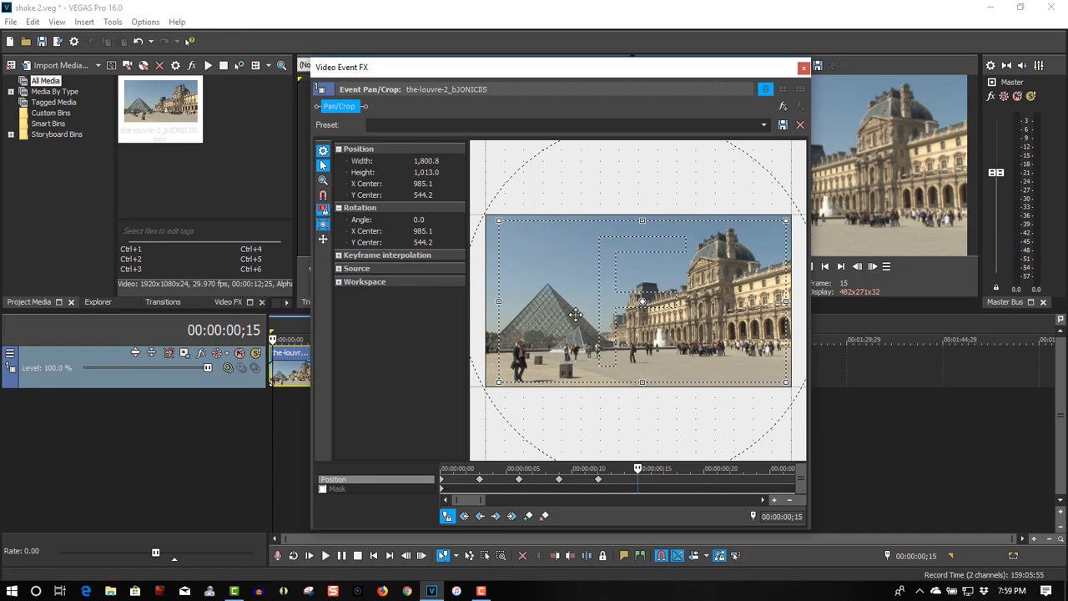
{"action": "left_click_drag", "start_coordinate": [576, 315], "coordinate": [574, 318]}
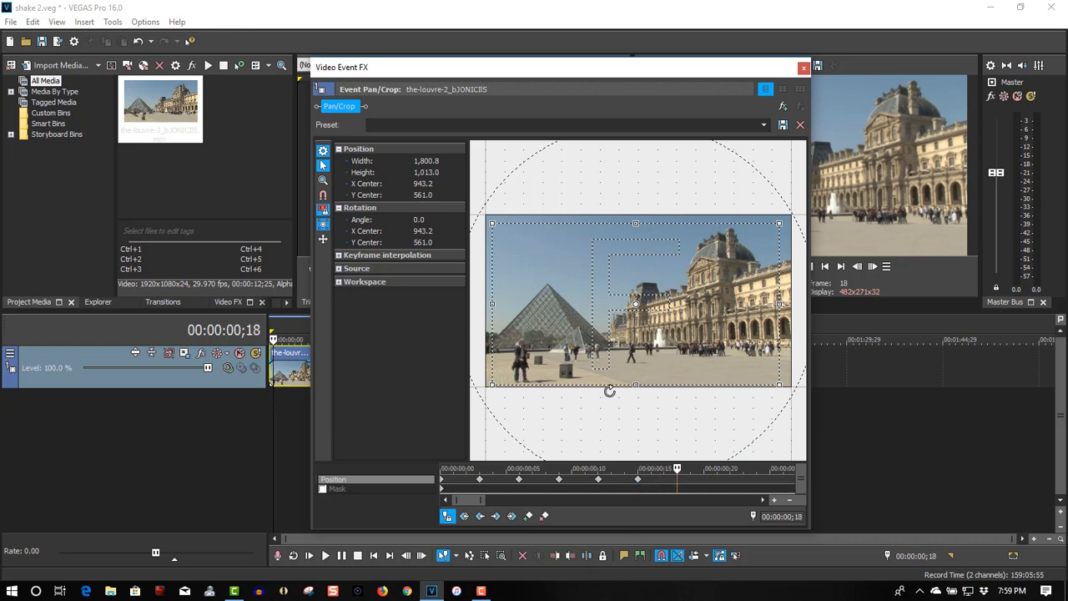
{"action": "left_click_drag", "start_coordinate": [636, 304], "coordinate": [573, 327]}
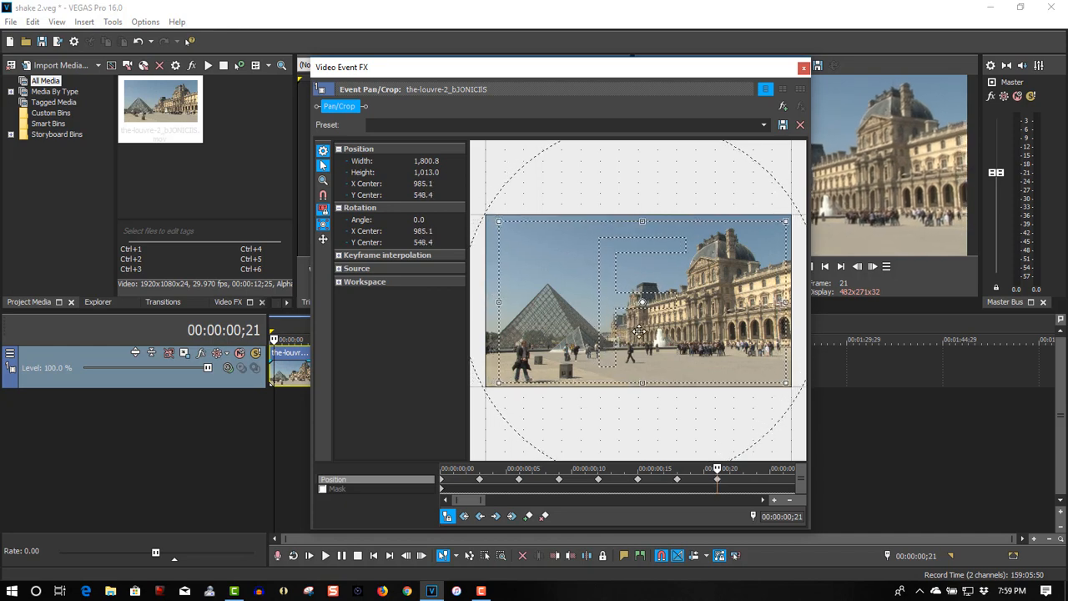
Step: Add further off-centre crop keyframes at frames 21, 22, 24 and 27
{"action": "left_click_drag", "start_coordinate": [634, 301], "coordinate": [645, 300]}
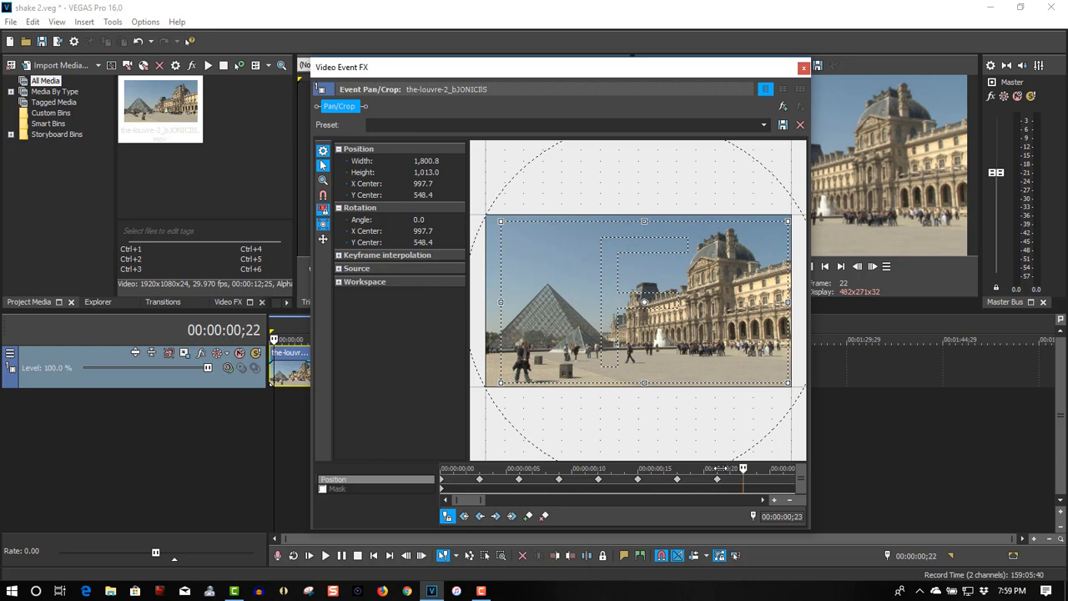
{"action": "left_click_drag", "start_coordinate": [644, 302], "coordinate": [691, 365]}
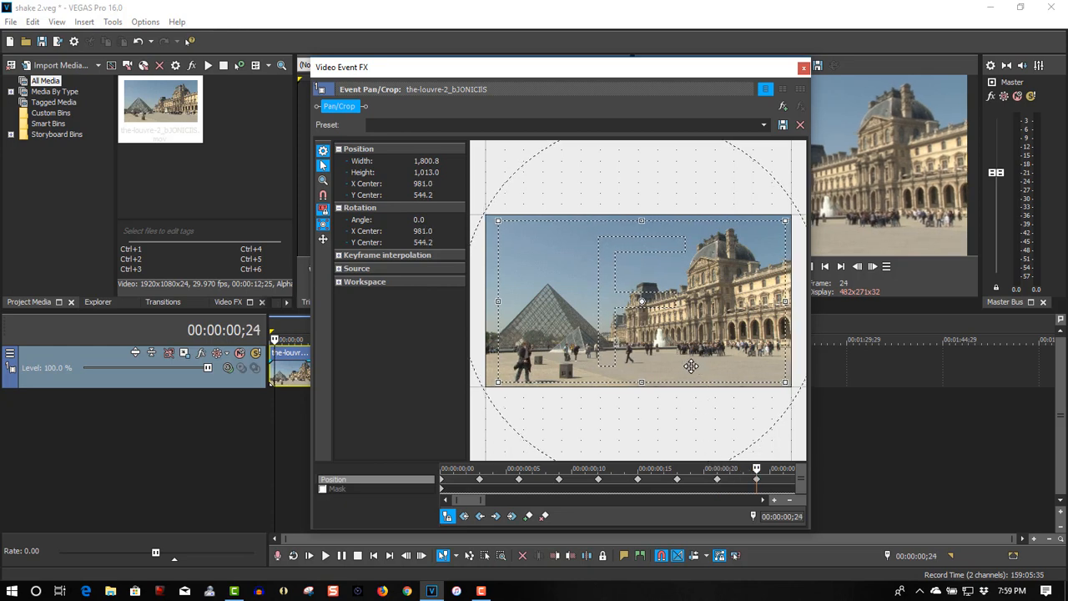
{"action": "left_click_drag", "start_coordinate": [691, 365], "coordinate": [684, 382]}
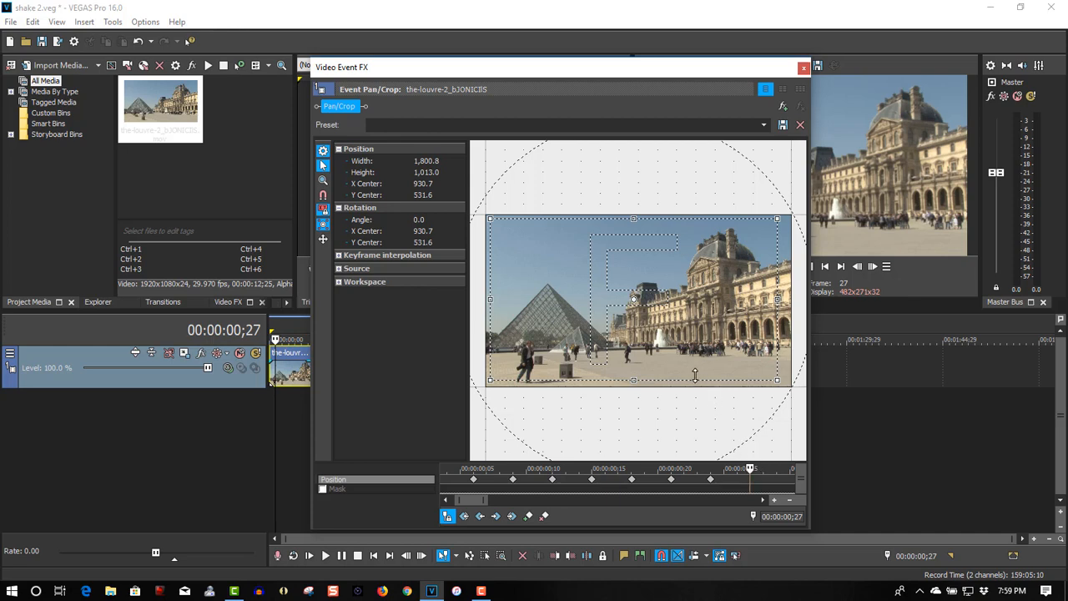
{"action": "mouse_move", "coordinate": [688, 368]}
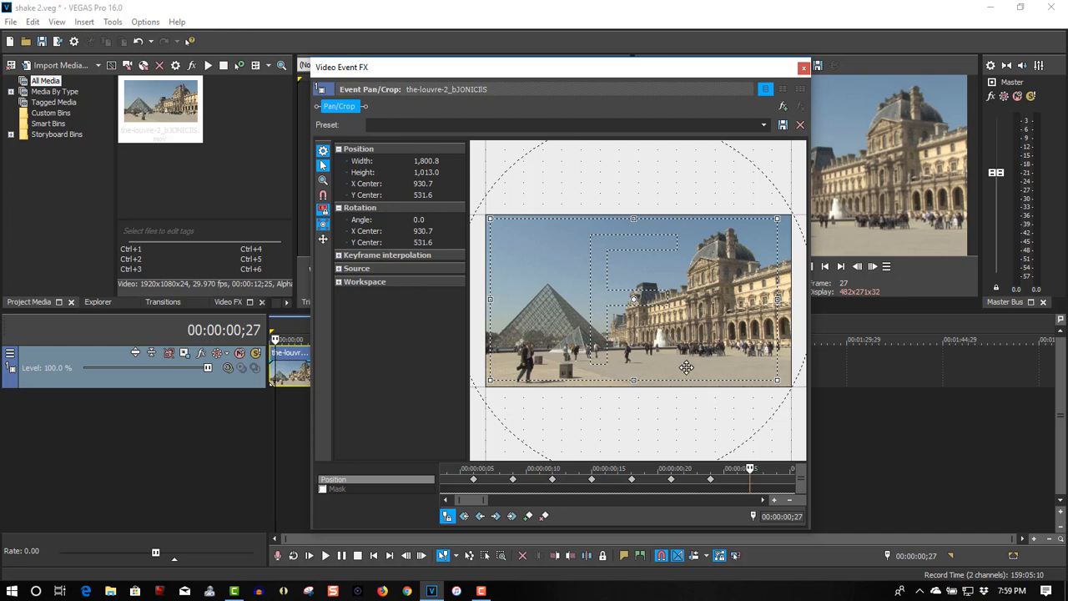
{"action": "left_click_drag", "start_coordinate": [686, 367], "coordinate": [698, 370]}
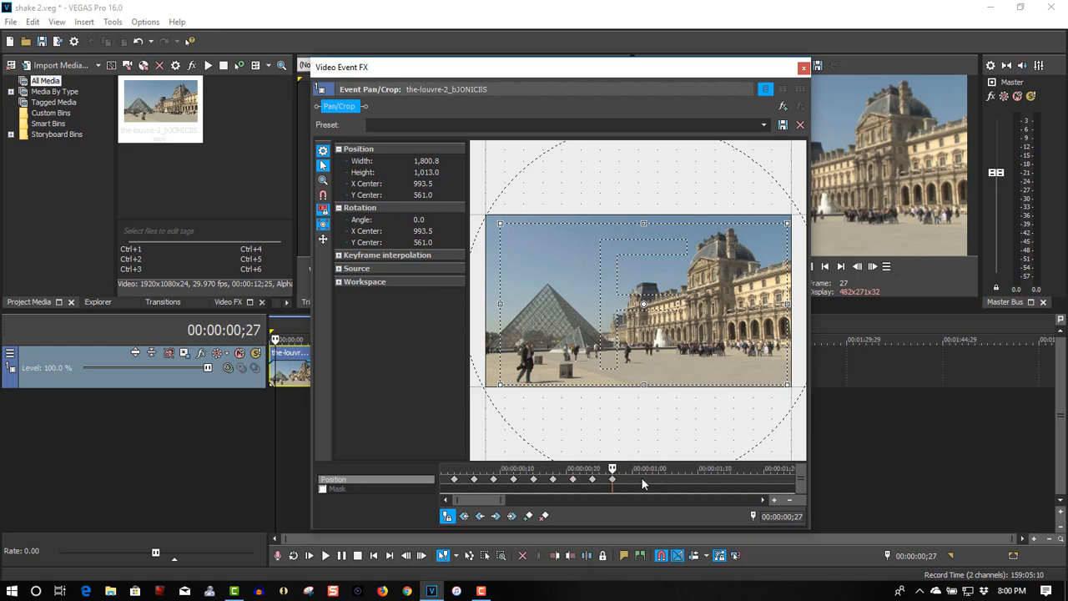
{"action": "mouse_move", "coordinate": [647, 470]}
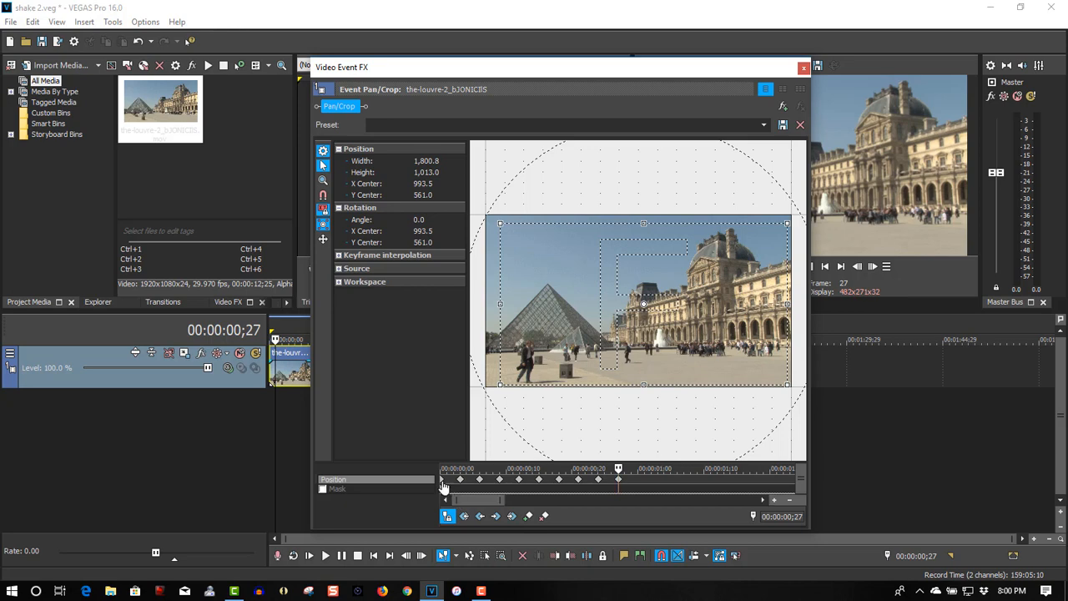
{"action": "mouse_move", "coordinate": [593, 494]}
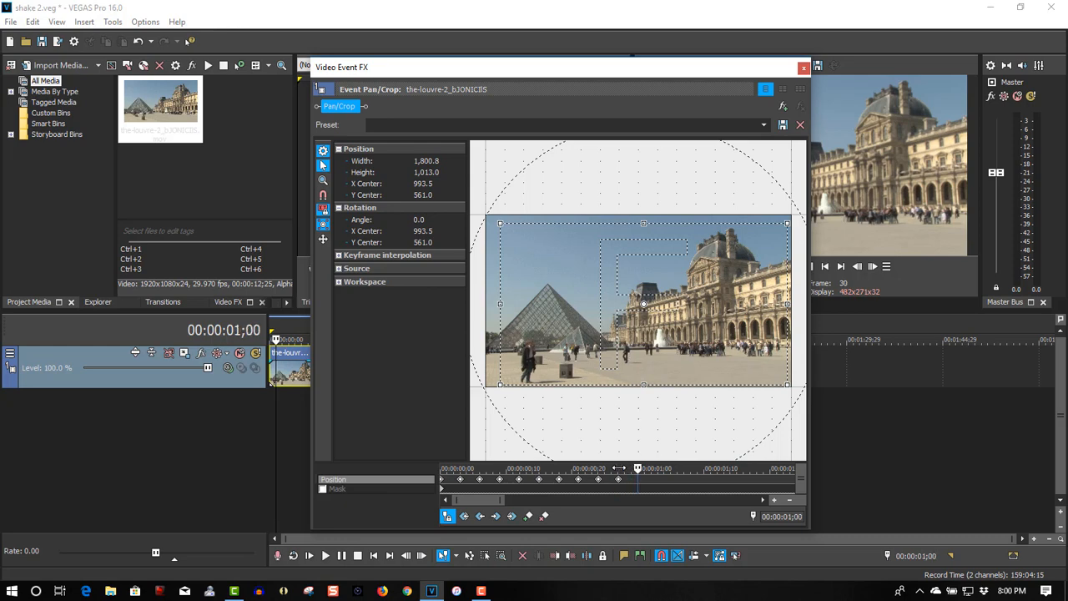
Step: Offset the framing near the one-second mark, then close the Pan/Crop window
{"action": "left_click_drag", "start_coordinate": [643, 304], "coordinate": [631, 297]}
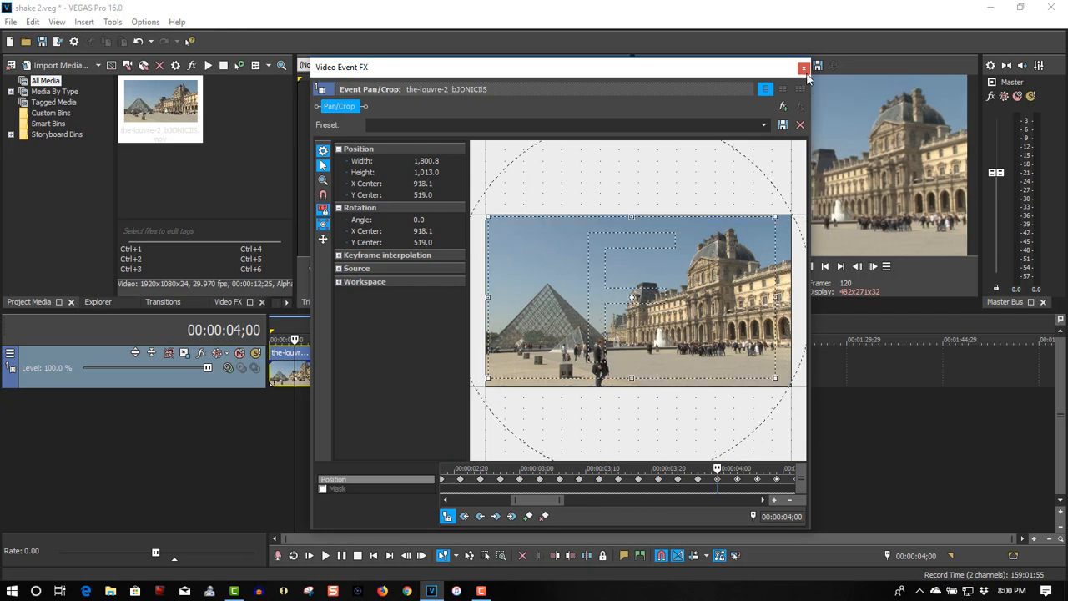
{"action": "left_click", "coordinate": [805, 67]}
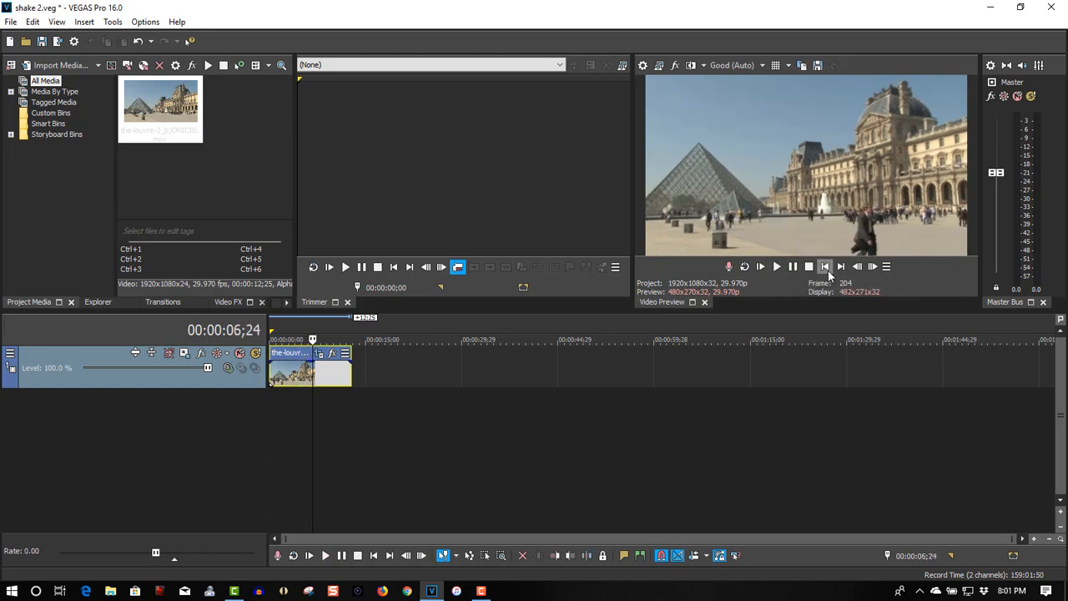
{"action": "left_click", "coordinate": [825, 267]}
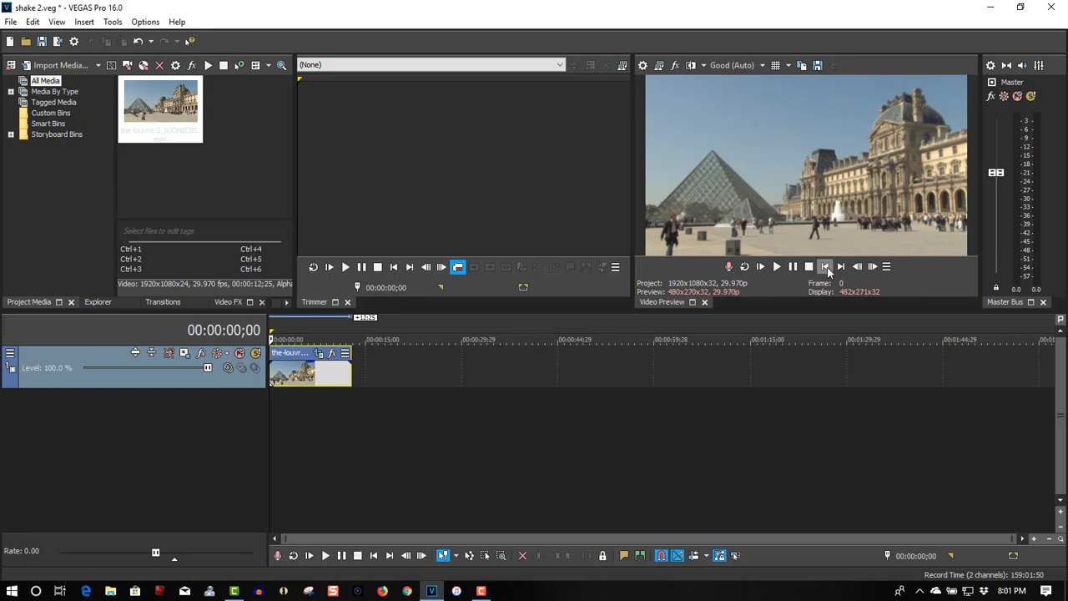
{"action": "left_click", "coordinate": [324, 554]}
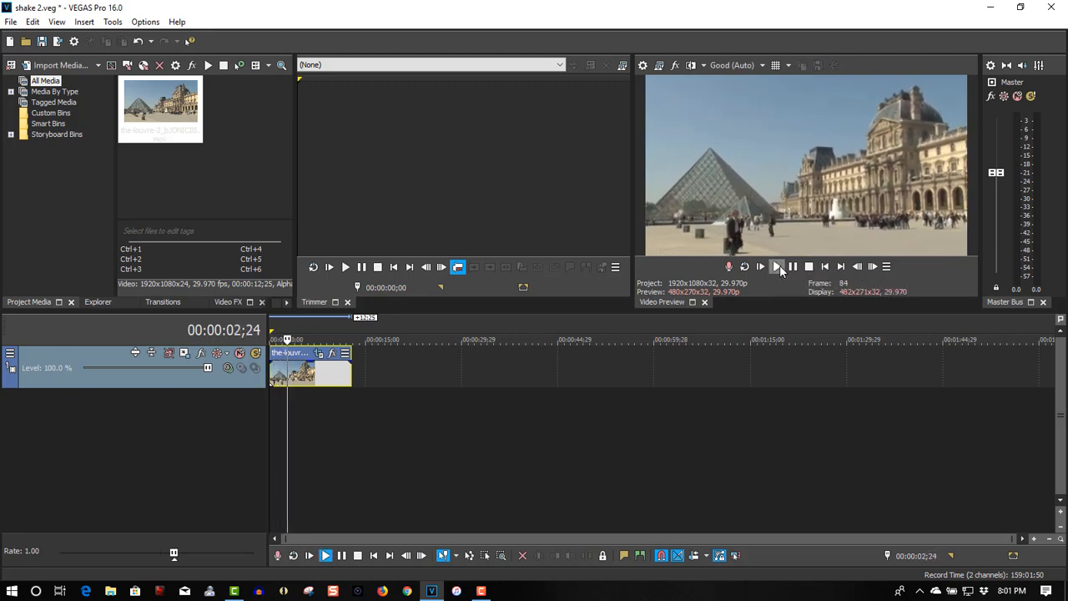
{"action": "left_click", "coordinate": [776, 267]}
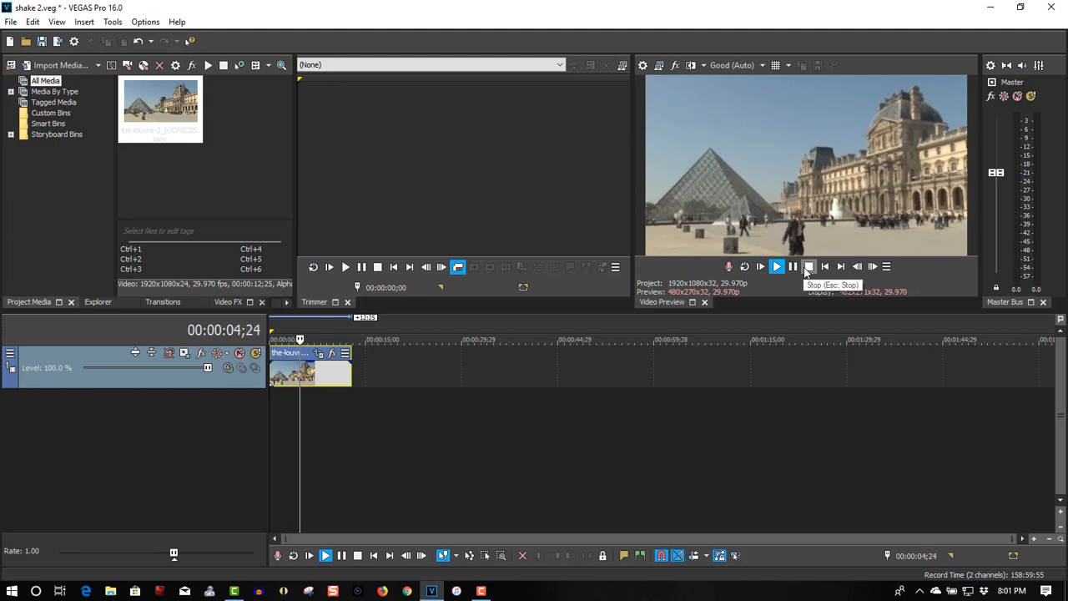
{"action": "left_click", "coordinate": [808, 267]}
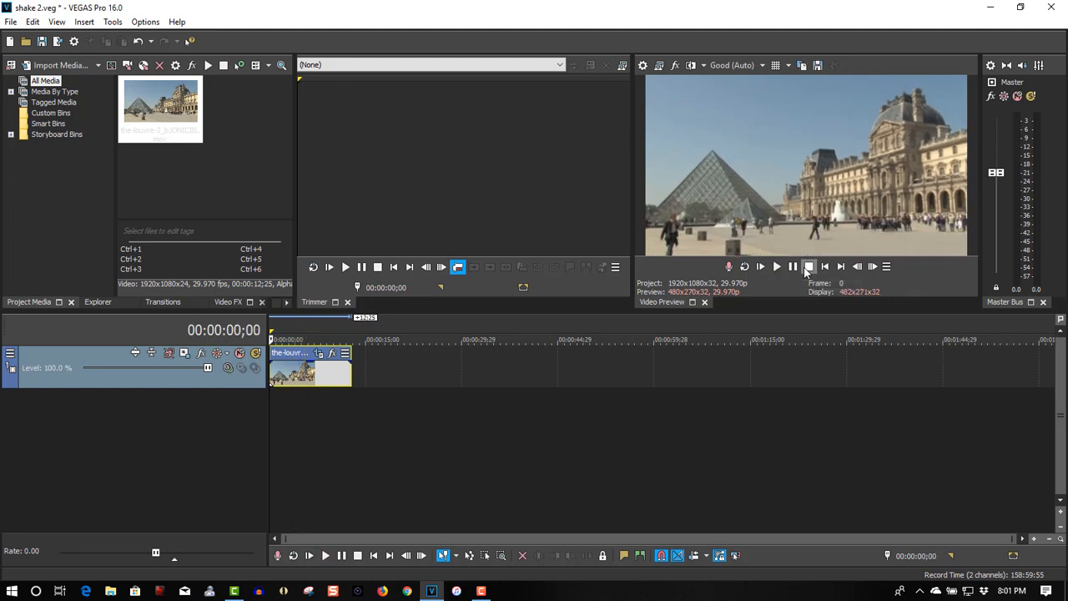